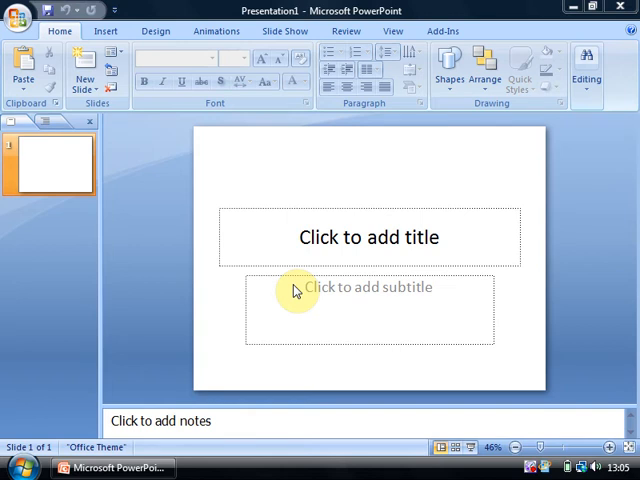
mouse_move(22, 22)
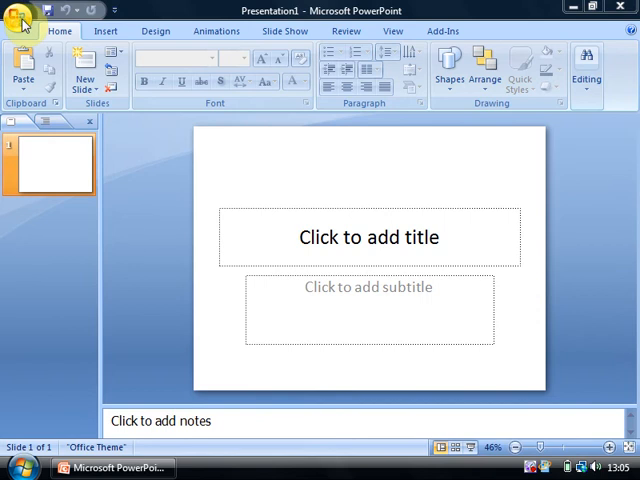
- Open the New Presentation dialog's Installed Templates list, with Classic Photo Album previewed
click(22, 22)
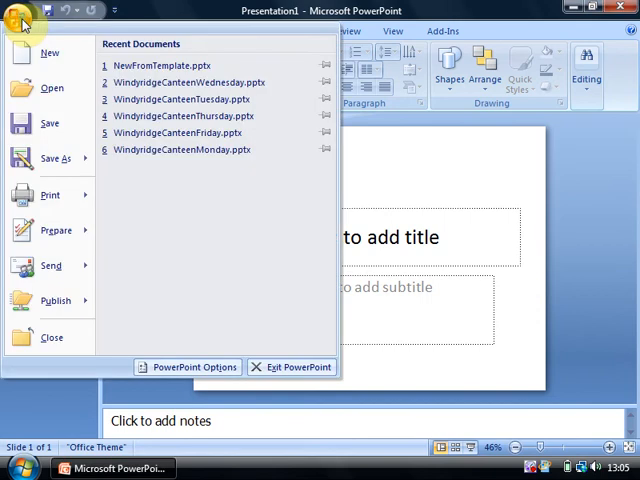
click(48, 52)
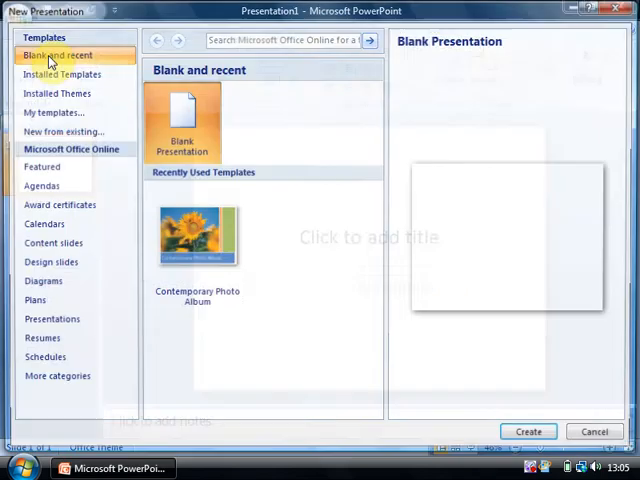
mouse_move(57, 93)
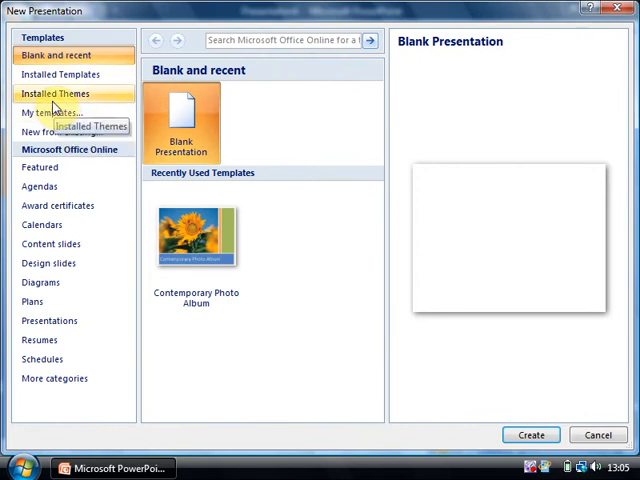
click(61, 74)
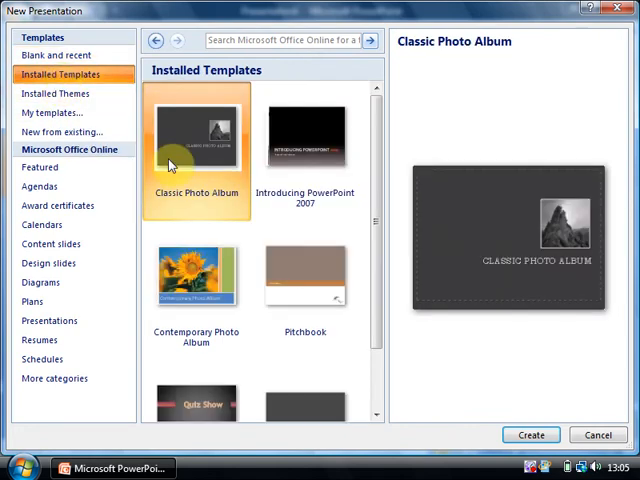
- Create a presentation from Contemporary Photo Album and play its six slides as a show
click(196, 275)
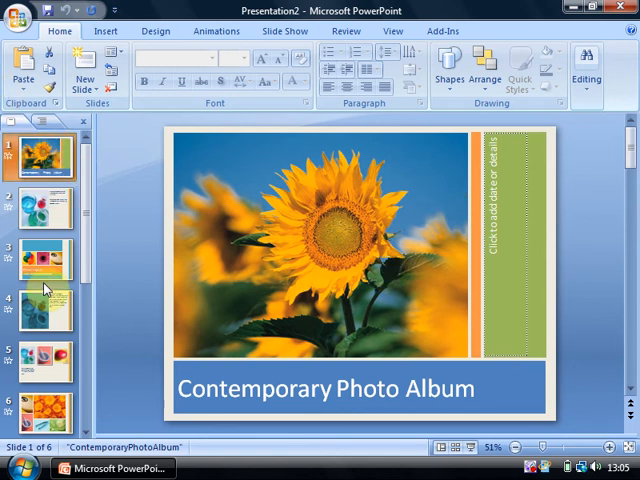
mouse_move(553, 387)
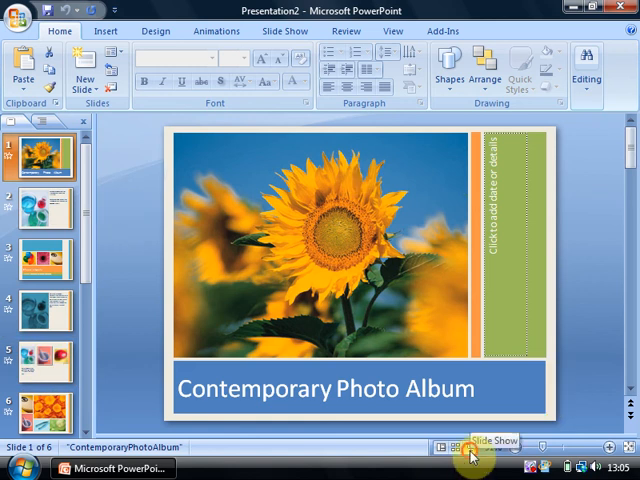
click(44, 408)
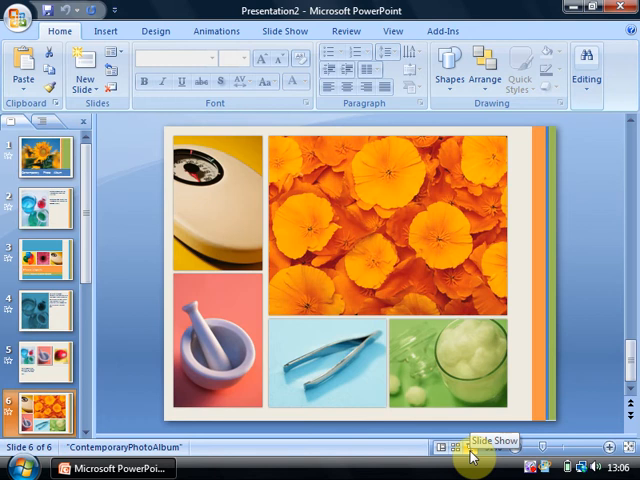
mouse_move(388, 368)
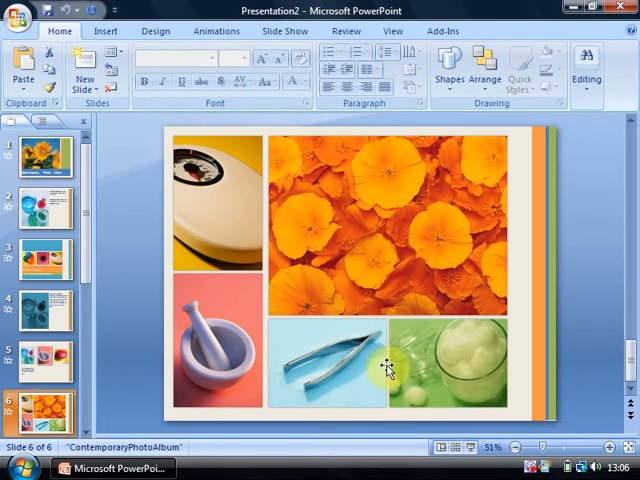
mouse_move(44, 165)
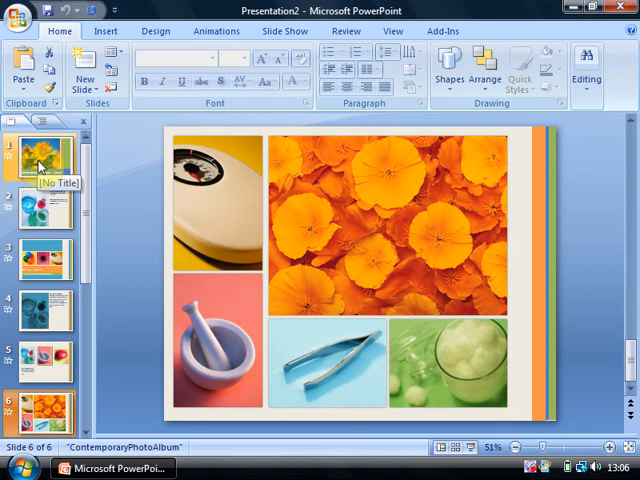
- Give slide 1 an automatic five-second advance on the Animations tab, checking slide 2's timing
click(42, 155)
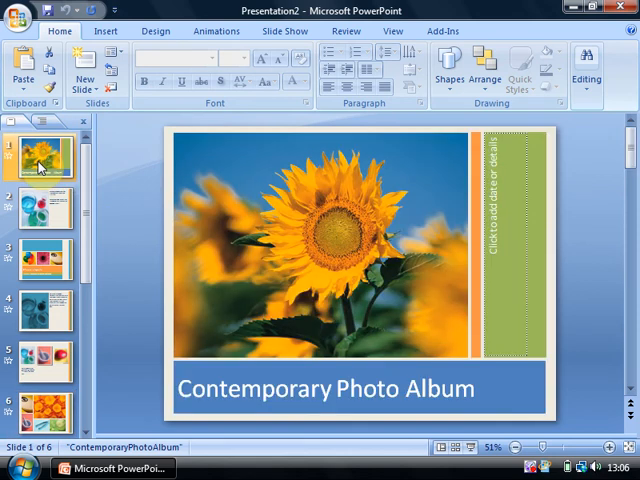
click(216, 31)
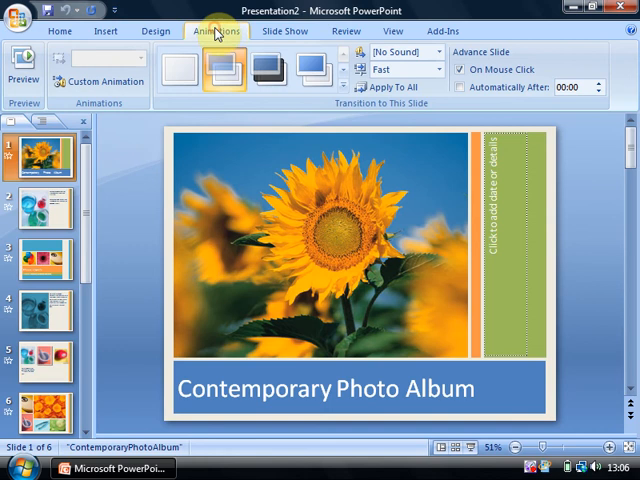
mouse_move(513, 41)
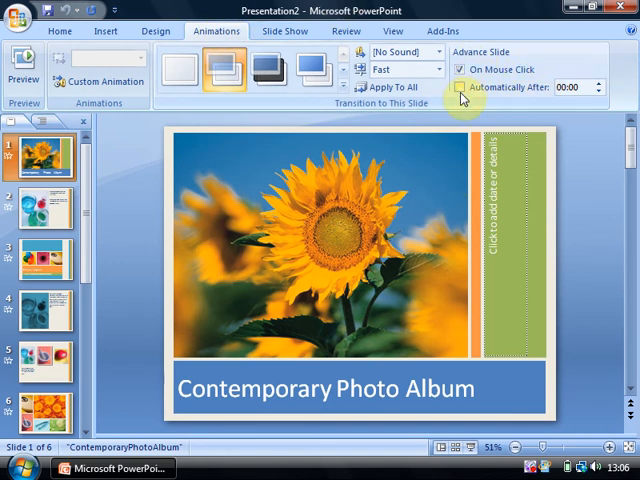
mouse_move(466, 70)
text(5)
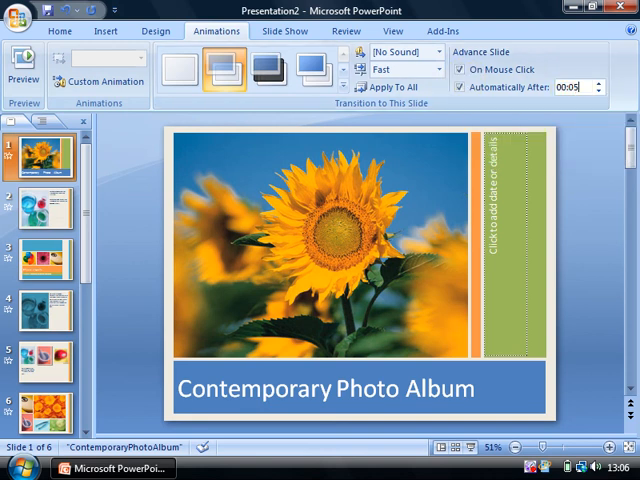
click(37, 210)
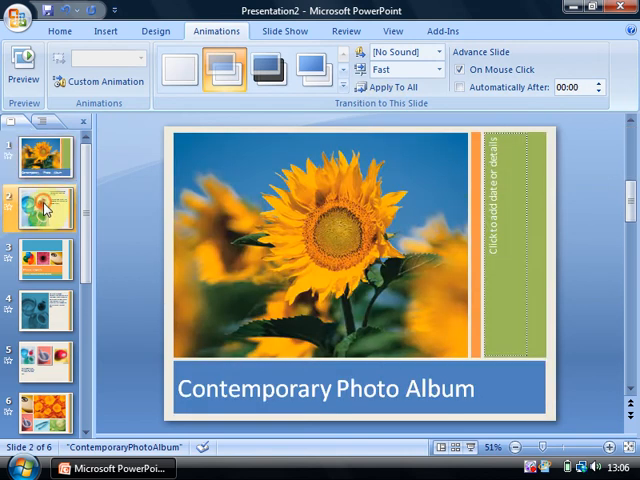
click(44, 160)
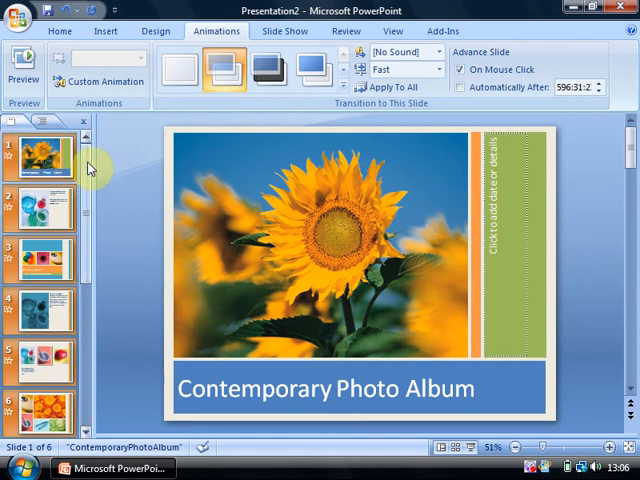
- Turn on the 00:05 automatic advance and apply it to all six slides
scroll(down, 3)
text(00:05)
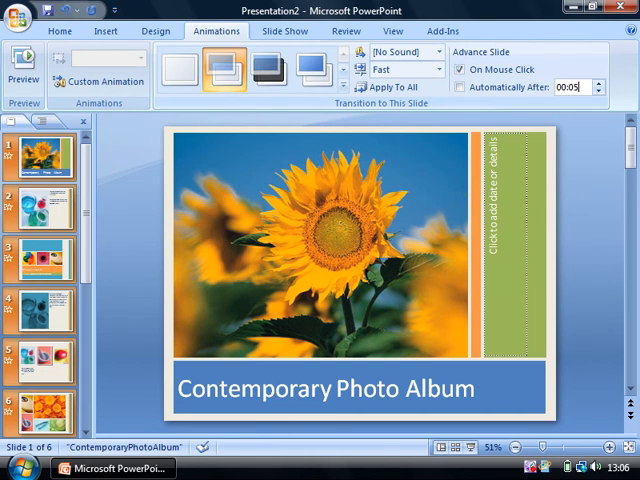
click(467, 88)
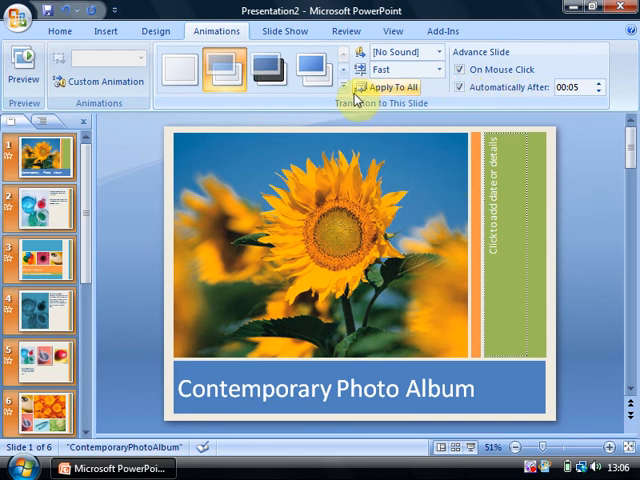
click(40, 210)
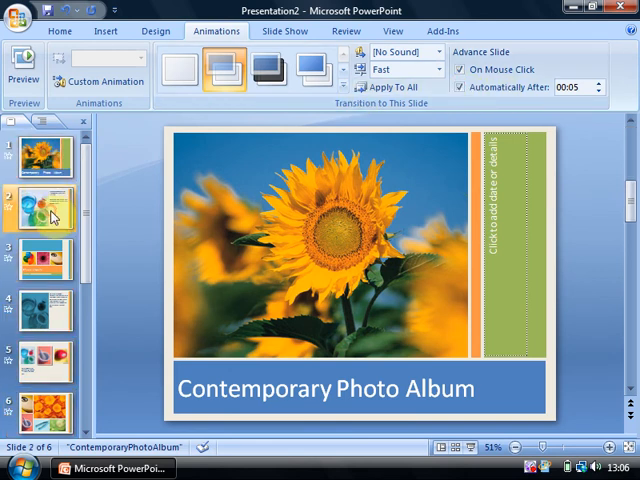
click(45, 310)
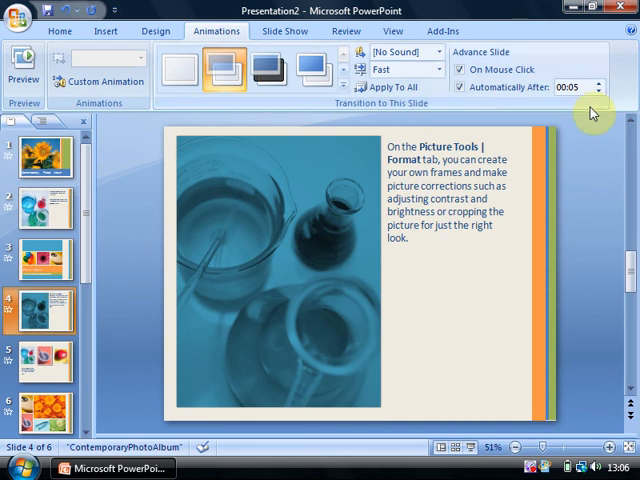
mouse_move(465, 120)
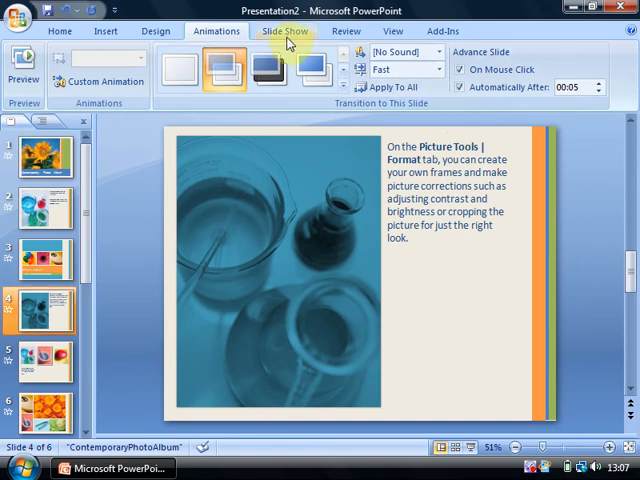
- In Set Up Show, tick 'Loop continuously until Esc' and confirm with OK
click(286, 31)
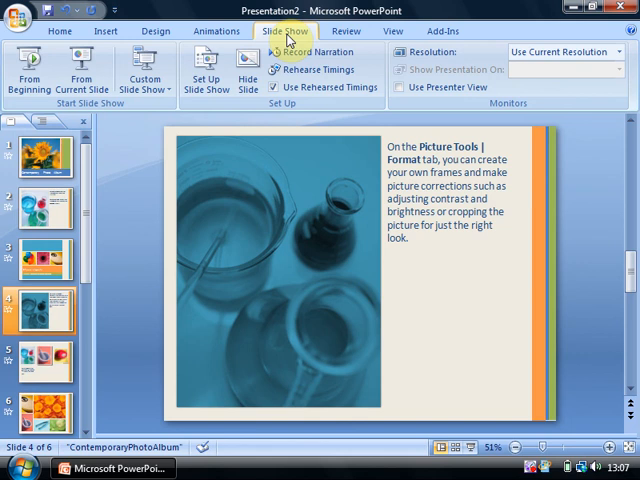
click(207, 78)
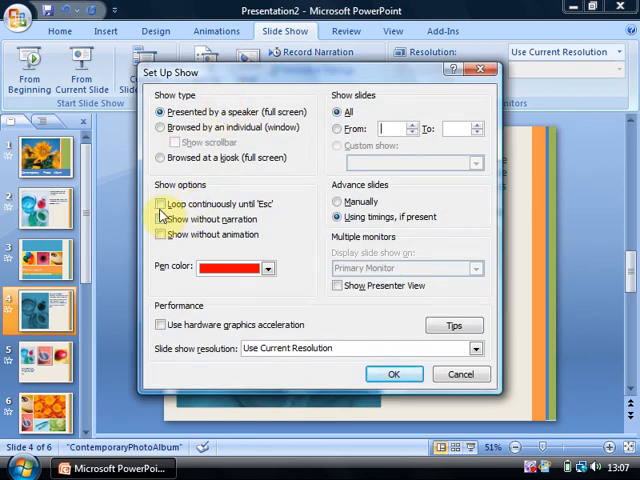
click(161, 203)
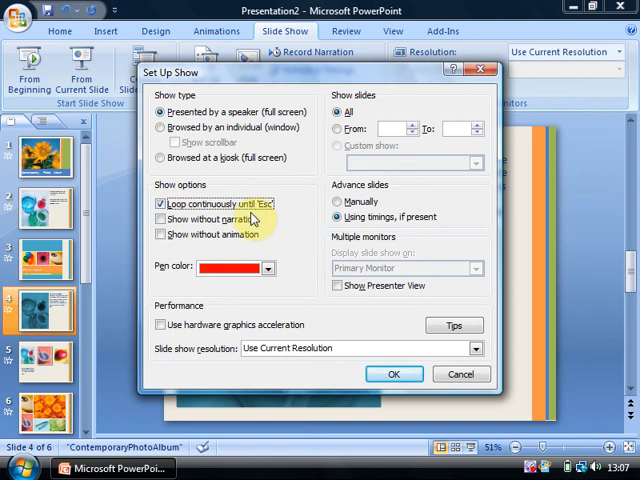
click(393, 373)
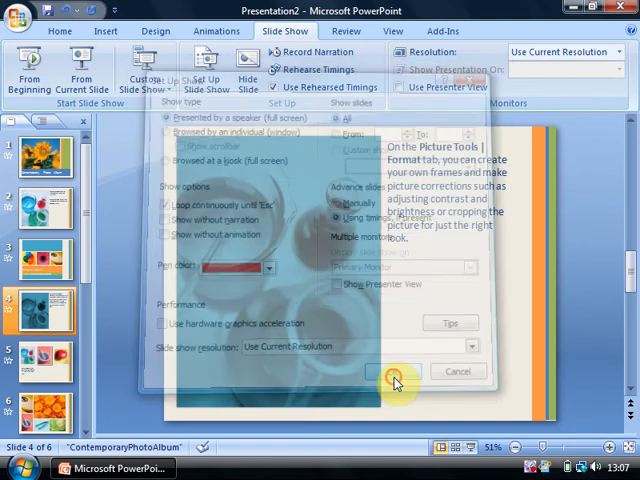
click(378, 372)
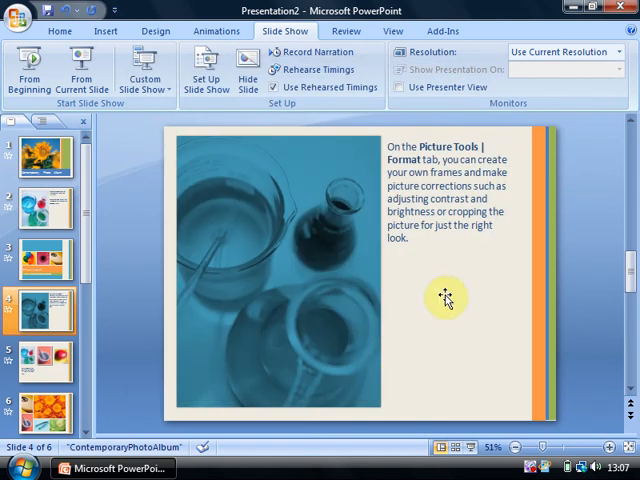
mouse_move(185, 320)
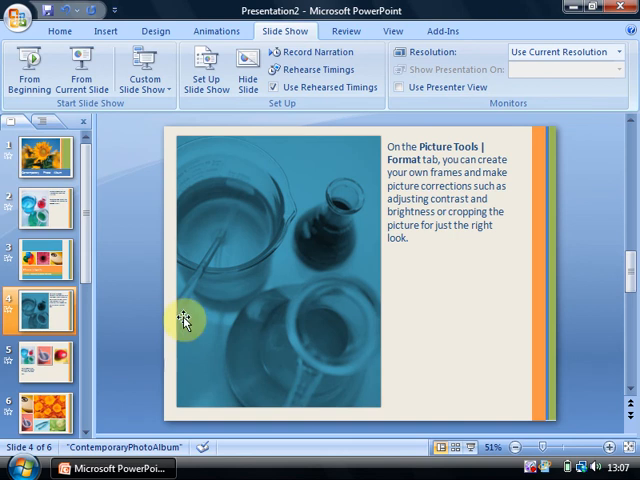
- Browse the slides and sunflower photo, then return to the Contemporary Photo Album title slide
click(45, 155)
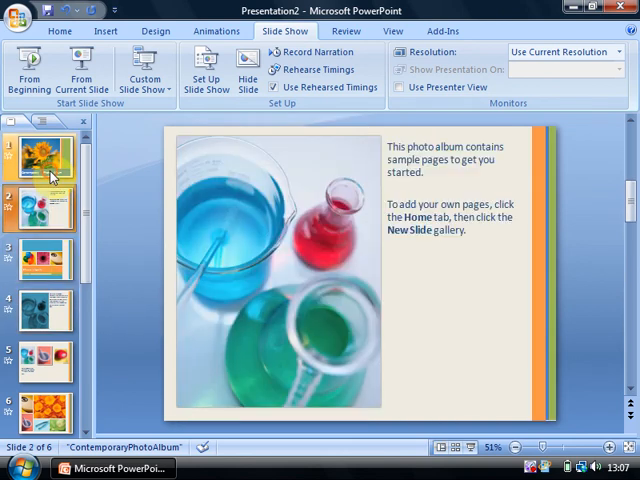
click(40, 158)
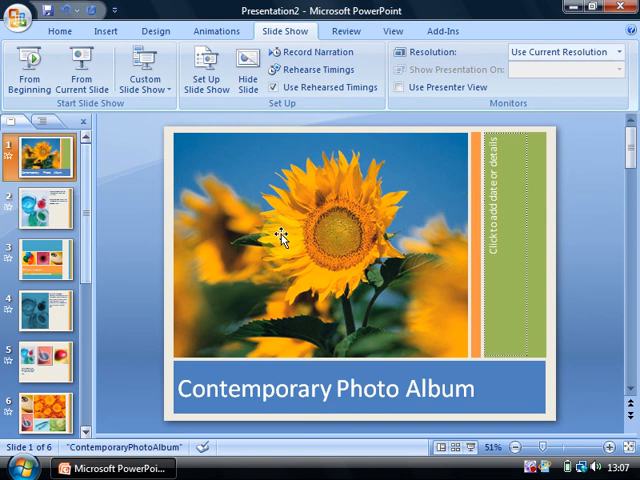
click(283, 237)
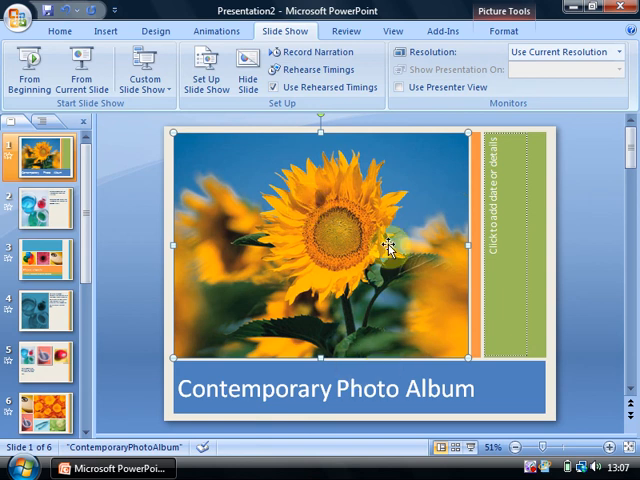
mouse_move(490, 387)
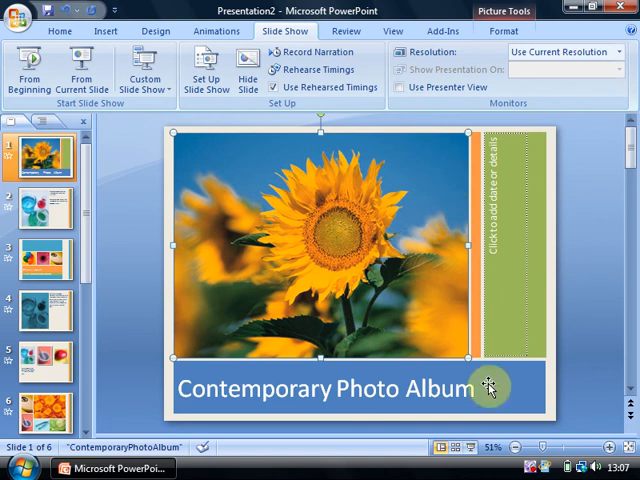
click(40, 205)
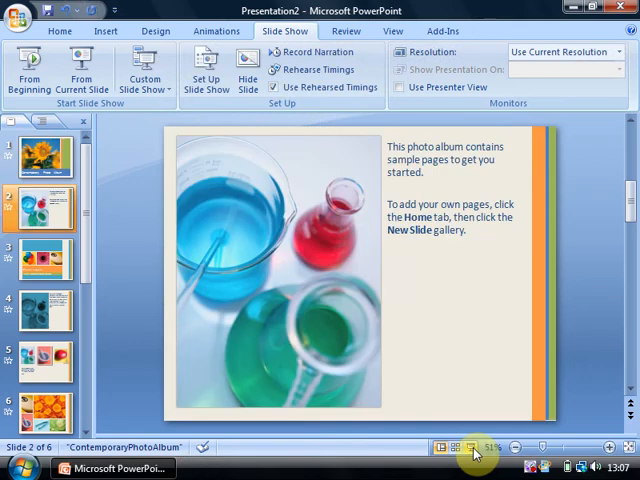
click(44, 155)
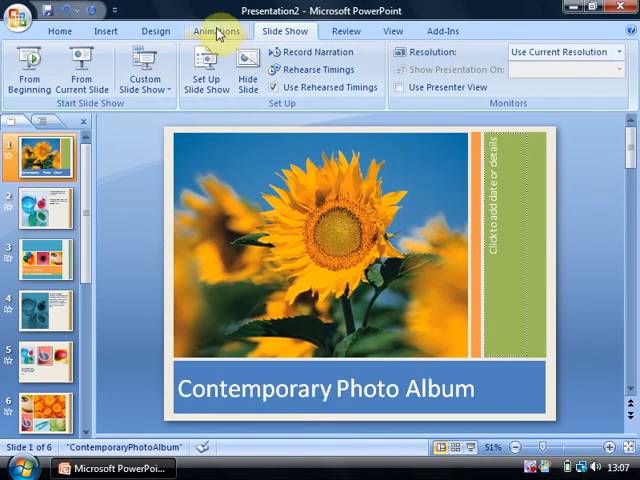
- Apply the Wheel Clockwise, 8 Spokes transition to the title slide, keeping the 00:05 advance
click(216, 31)
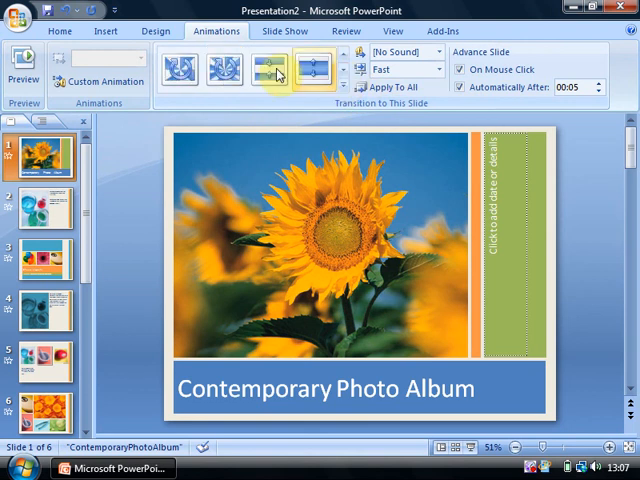
click(218, 68)
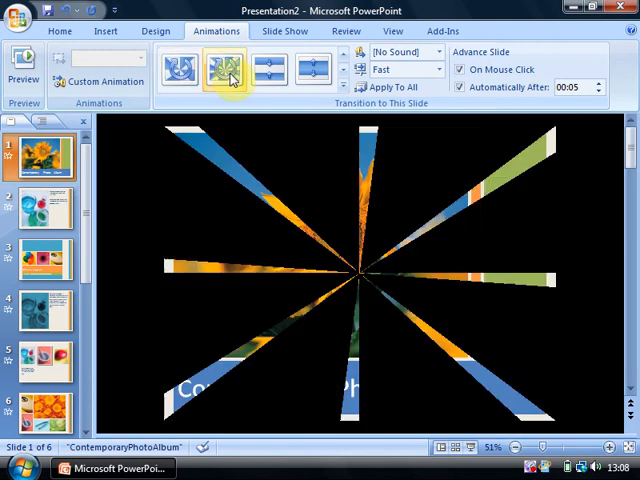
click(226, 68)
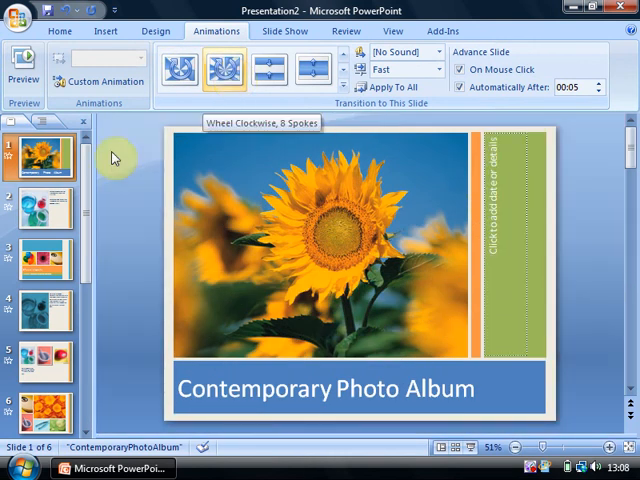
click(270, 70)
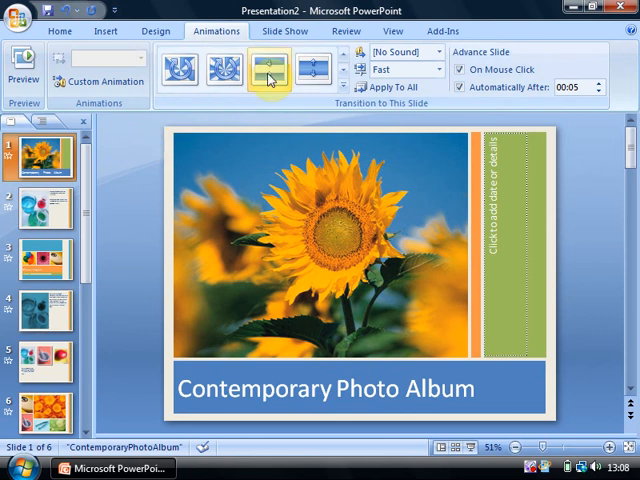
mouse_move(268, 78)
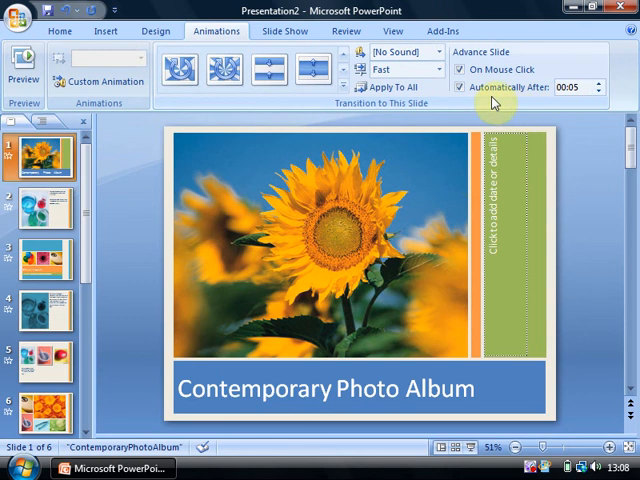
mouse_move(295, 18)
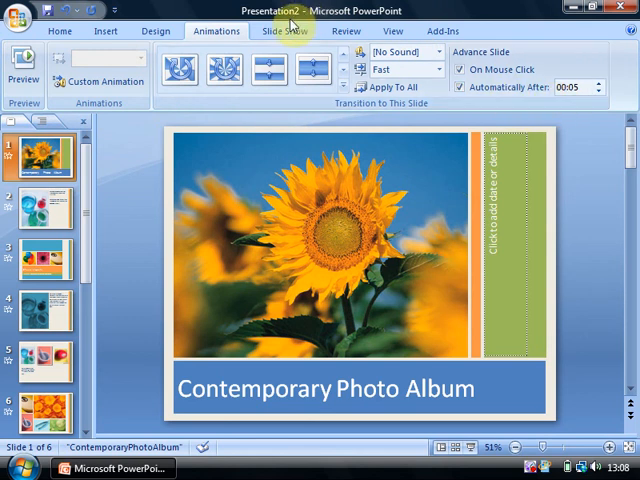
- Reopen the Set Up Show dialog to confirm looping until Esc and saved timings
click(283, 31)
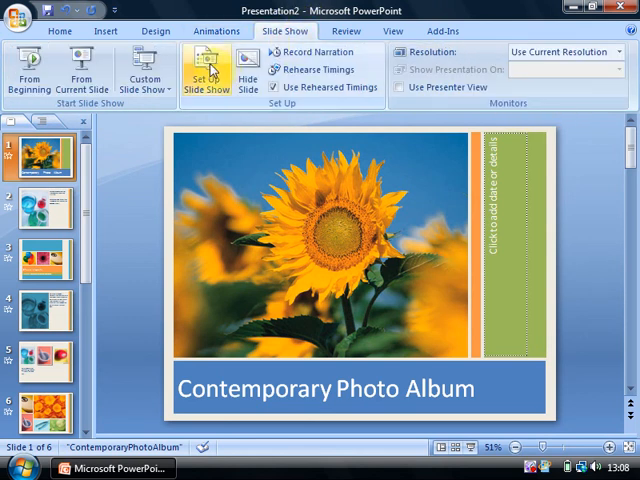
click(205, 75)
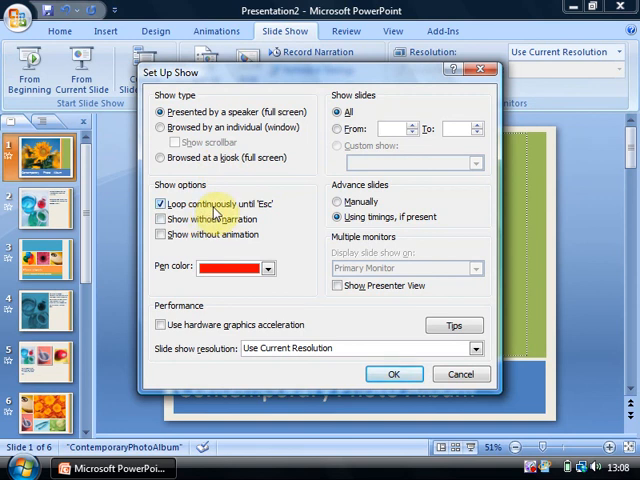